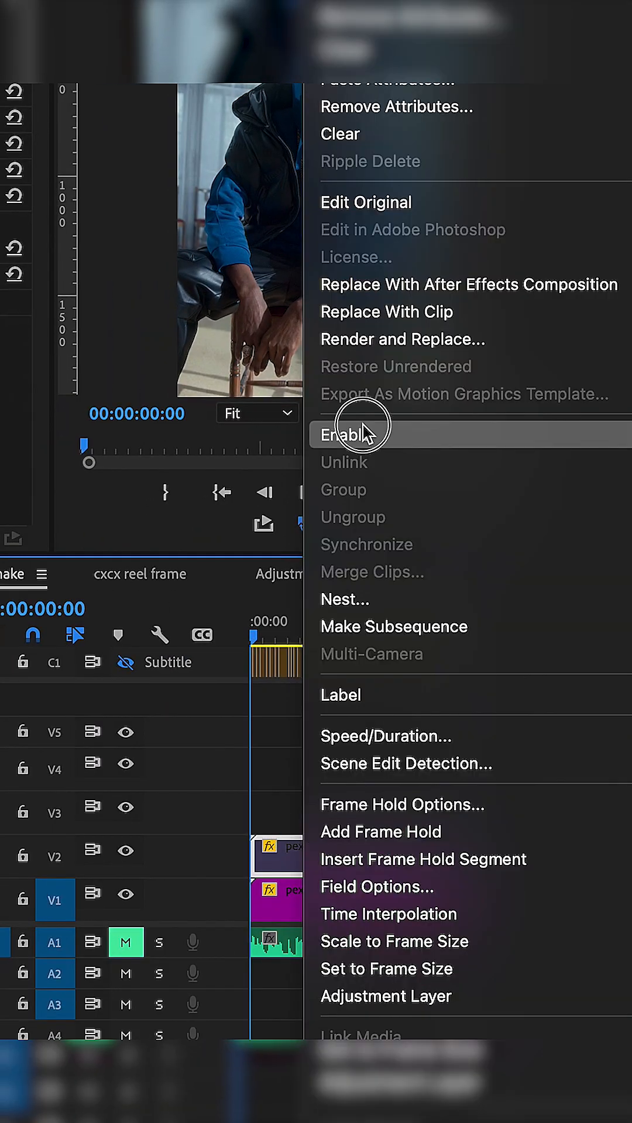
# Re-enable the upper clip in the Shake sequence and open the Premiere Pro menu
pyautogui.click(344, 434)
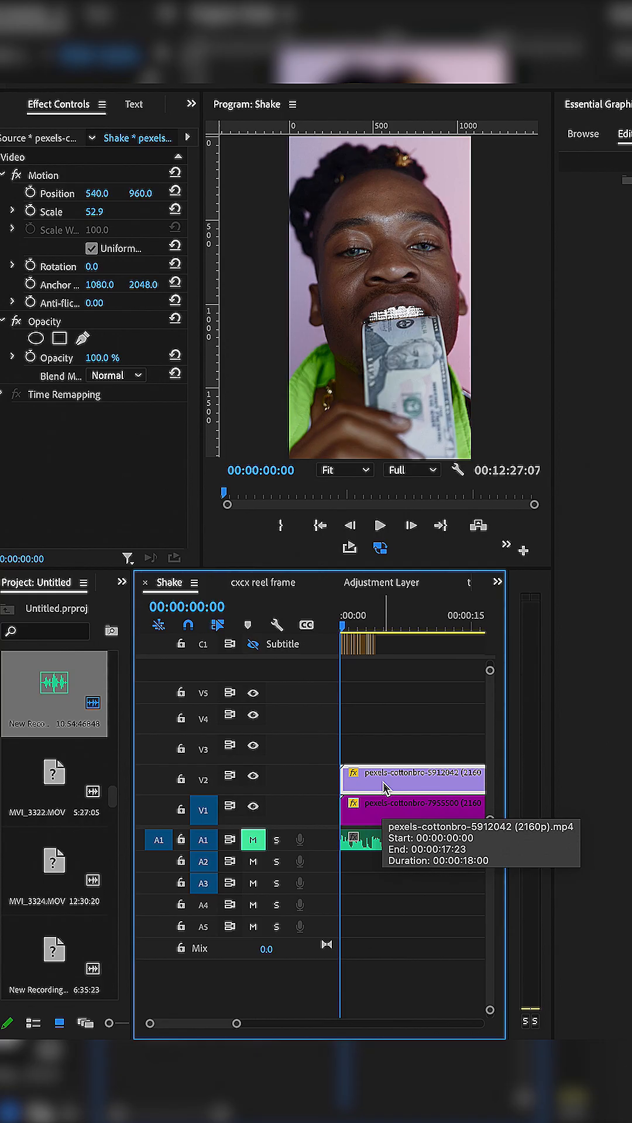
pyautogui.click(182, 111)
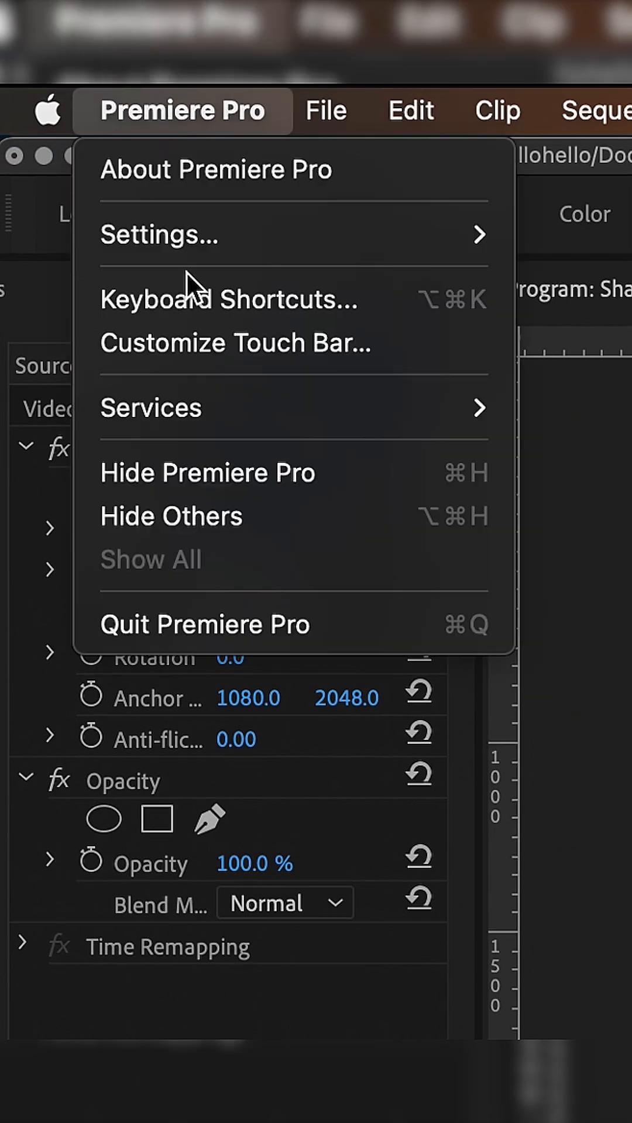
# Search Keyboard Shortcuts for 'ENABL' and select Clip > Enable, mapped to E
pyautogui.click(227, 299)
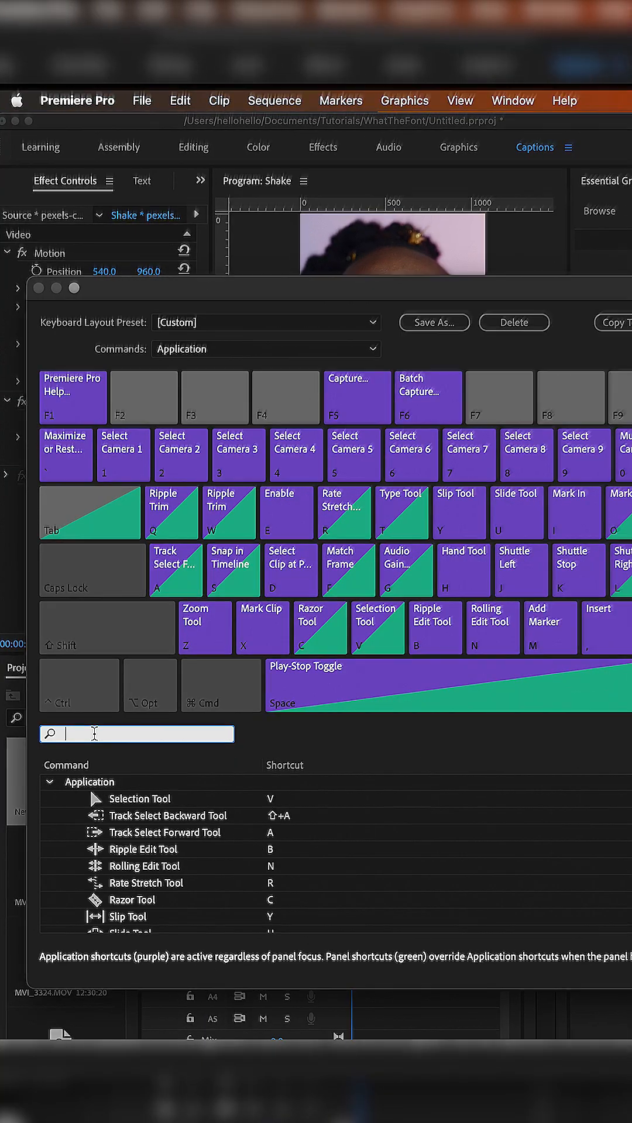
pyautogui.write('ENABL')
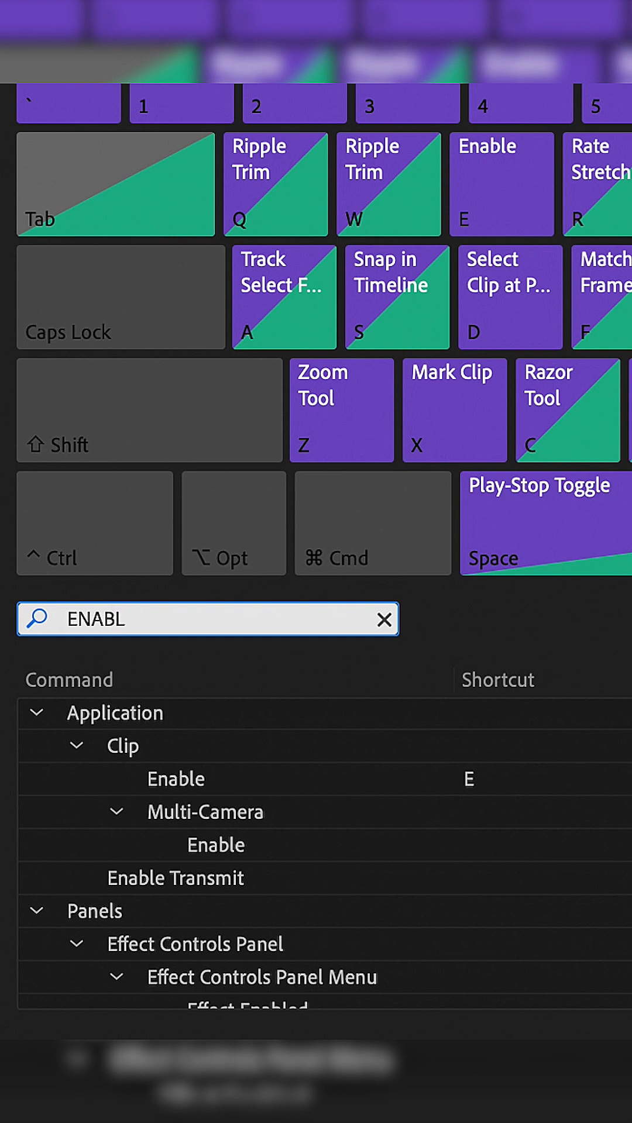
pyautogui.click(174, 778)
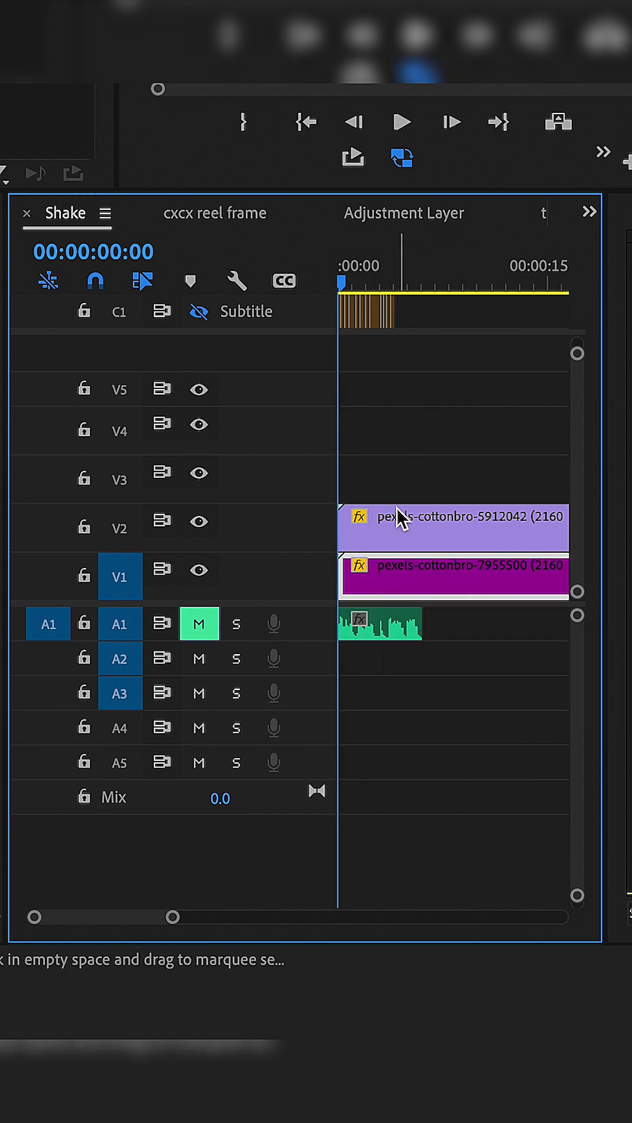
pyautogui.moveTo(369, 488)
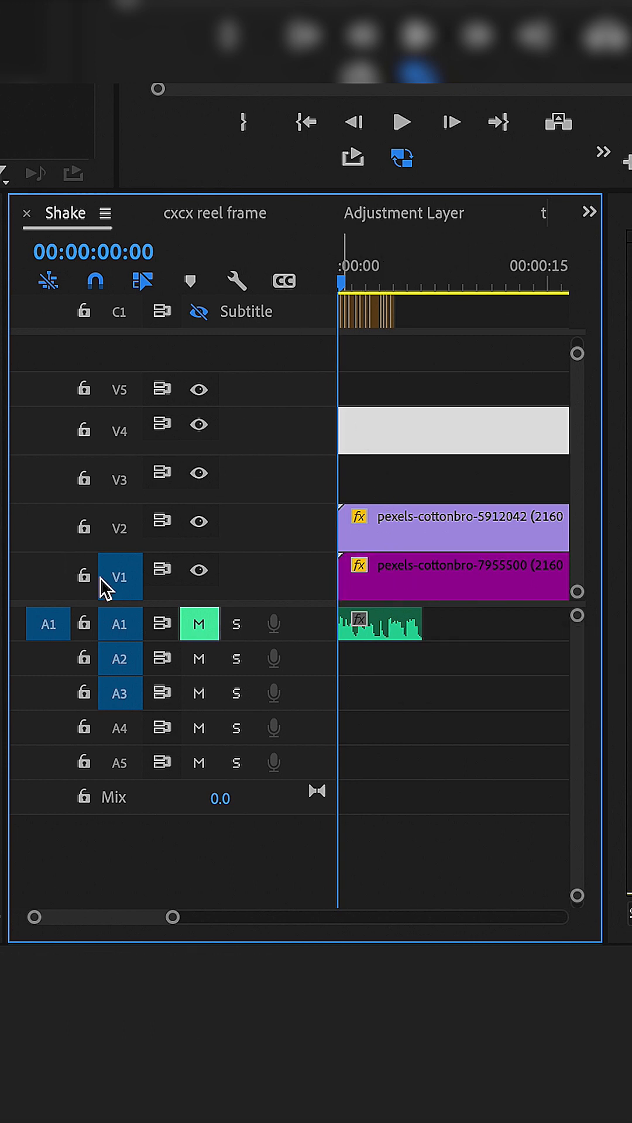
# Retarget the video paste destination from track V1 to track V4
pyautogui.click(120, 431)
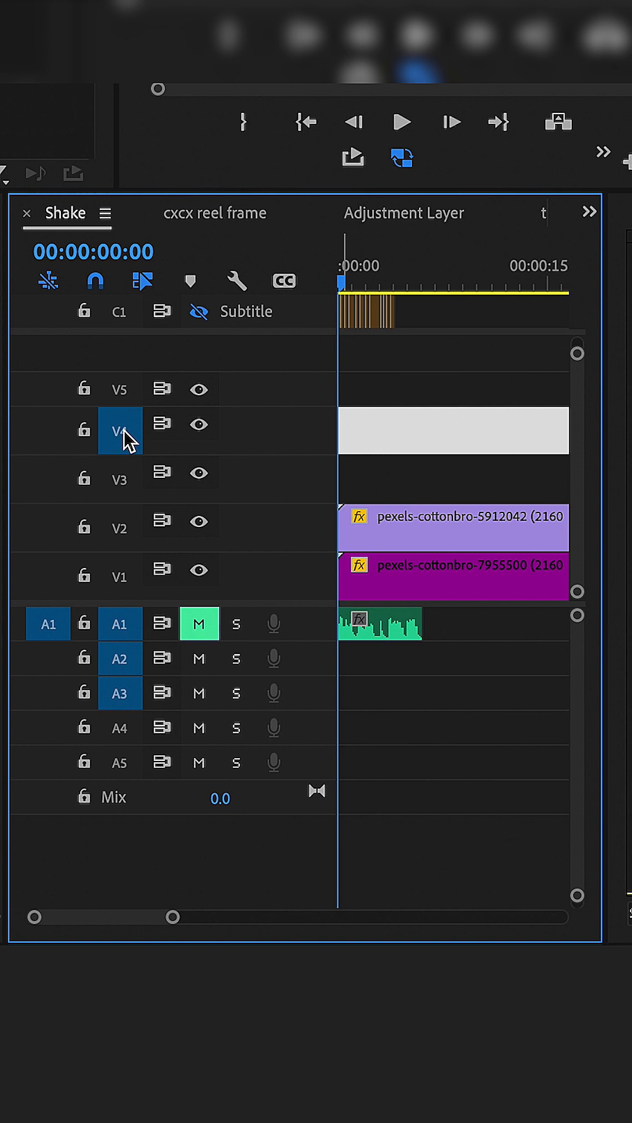
pyautogui.click(452, 283)
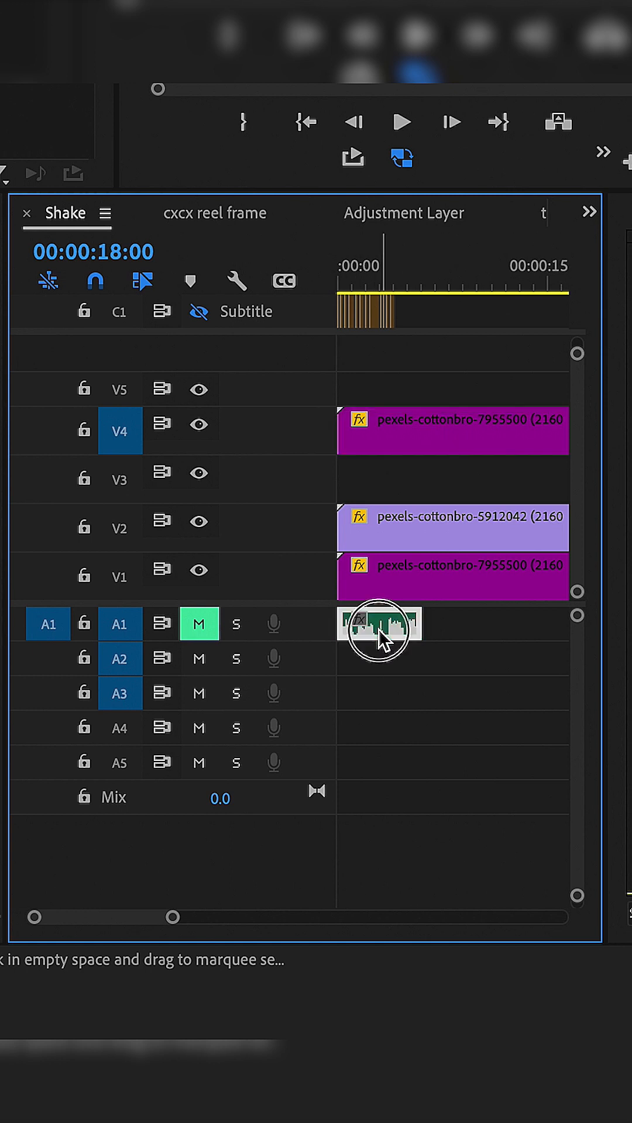
pyautogui.moveTo(120, 709)
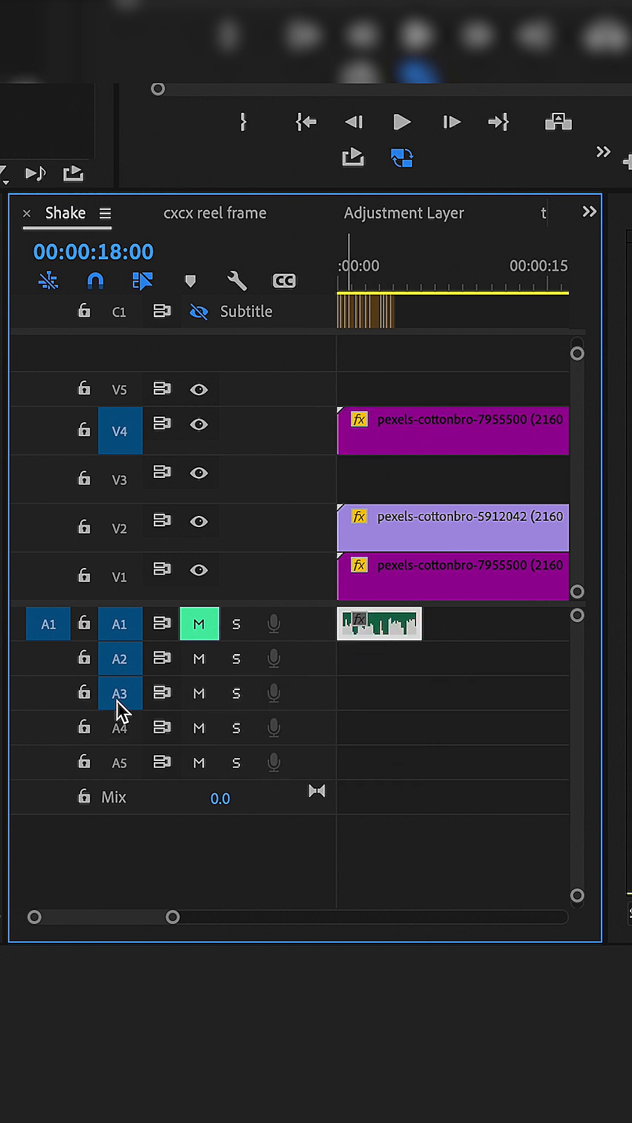
pyautogui.moveTo(118, 709)
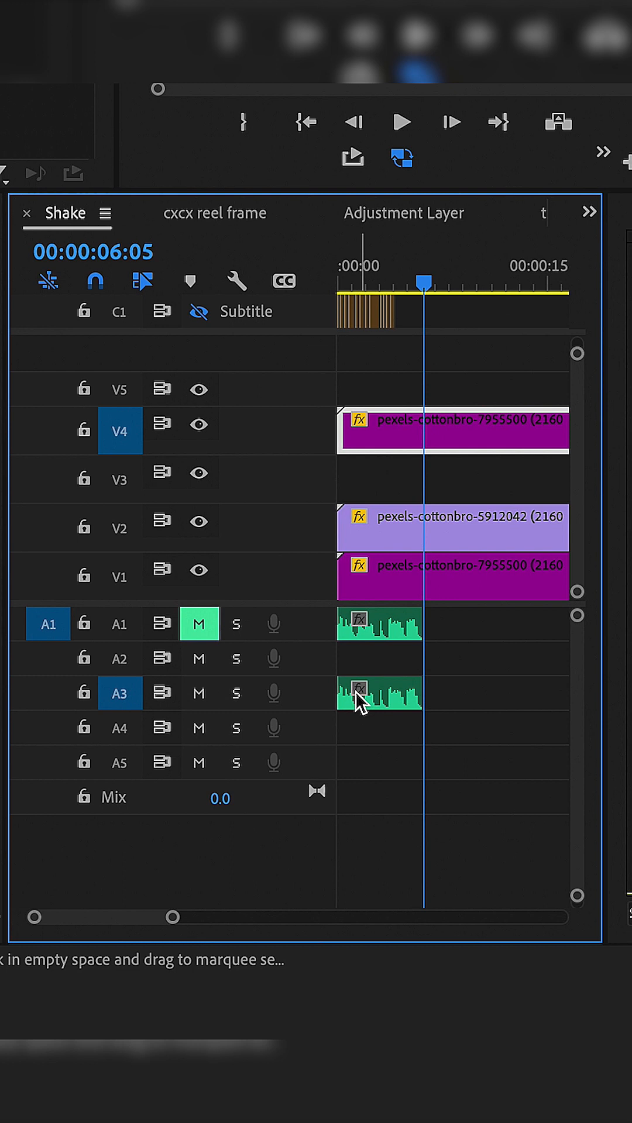
pyautogui.moveTo(376, 712)
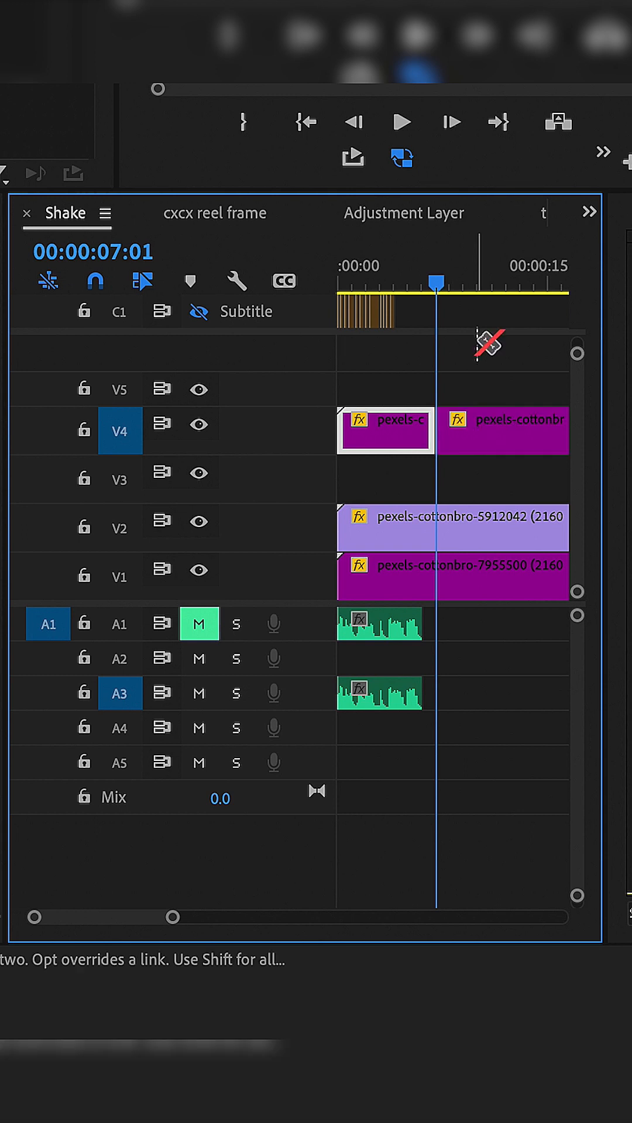
pyautogui.moveTo(449, 392)
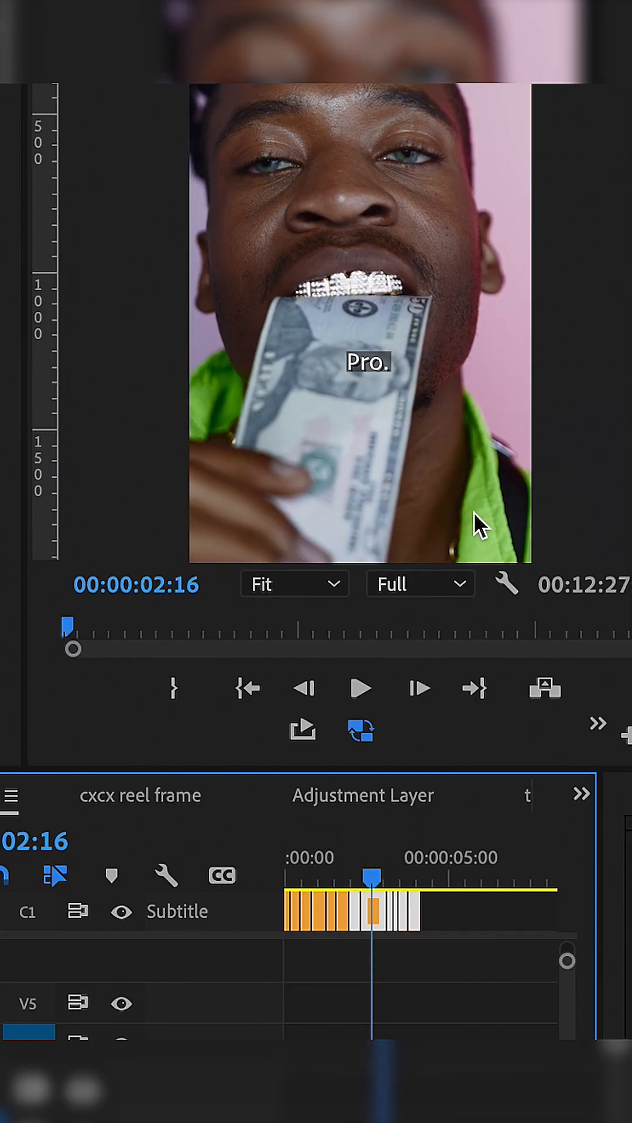
pyautogui.moveTo(412, 995)
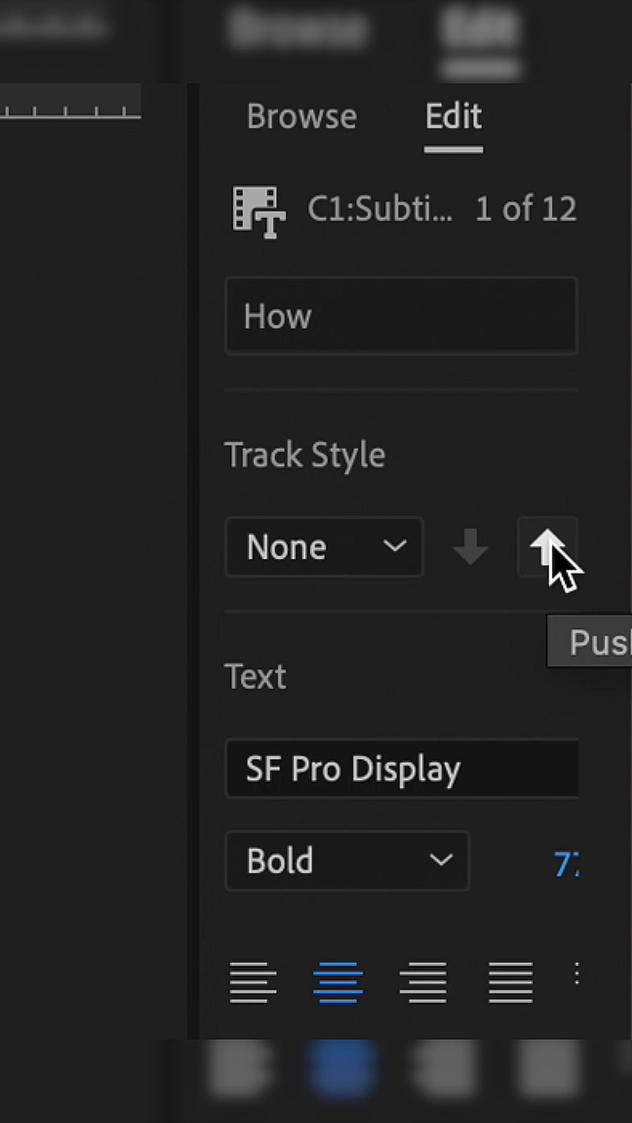
# Push the first caption's style attributes to all captions on the subtitle track
pyautogui.click(545, 548)
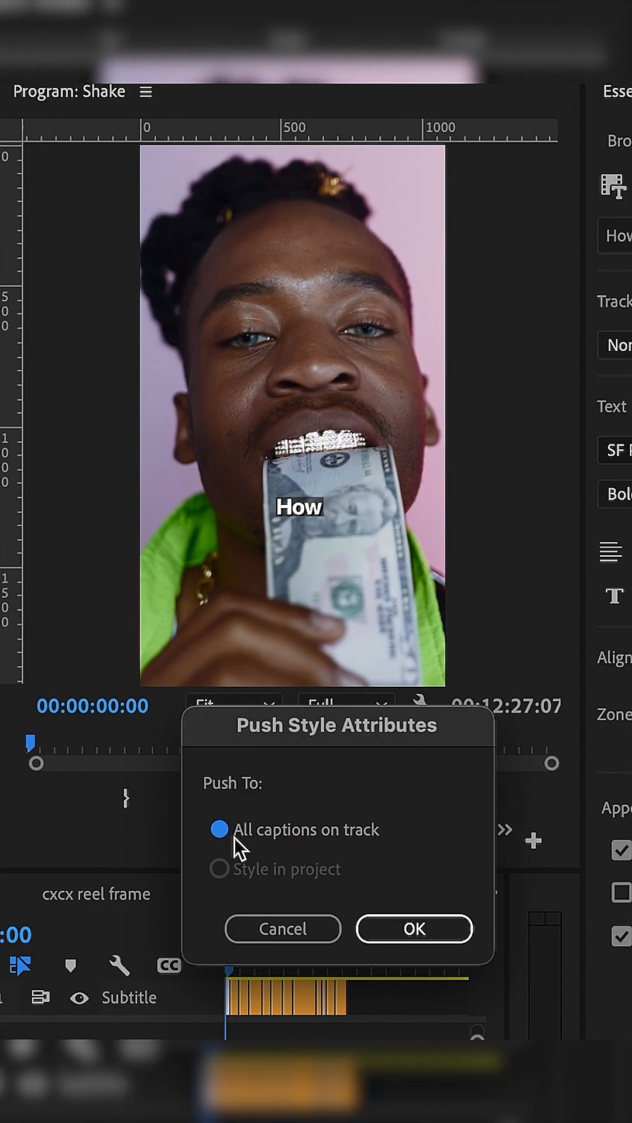
pyautogui.click(414, 928)
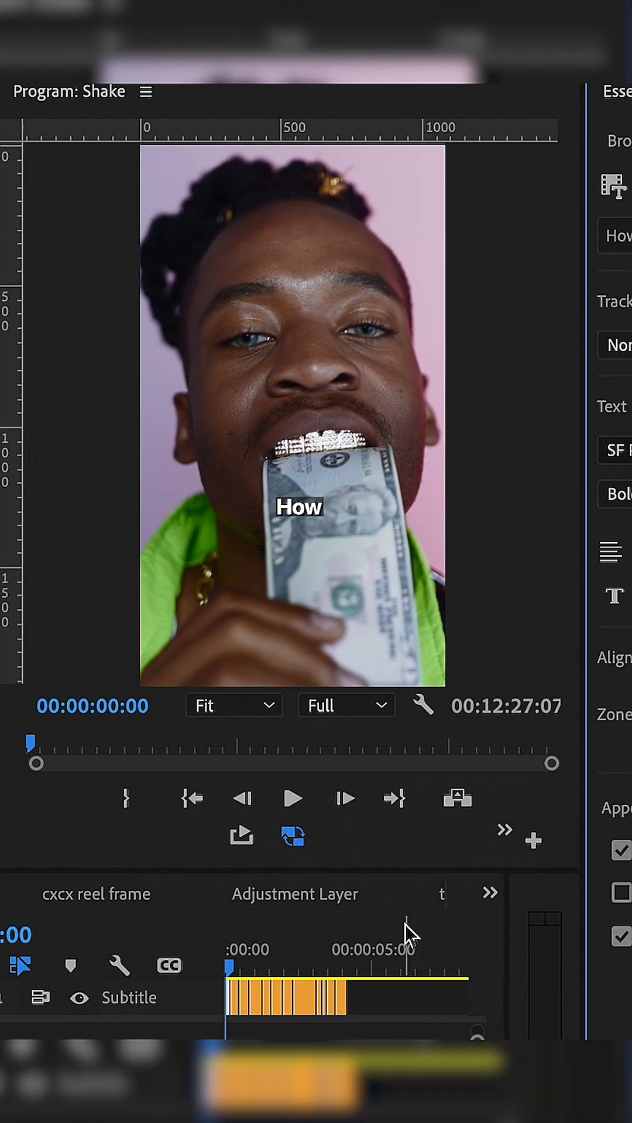
pyautogui.click(299, 974)
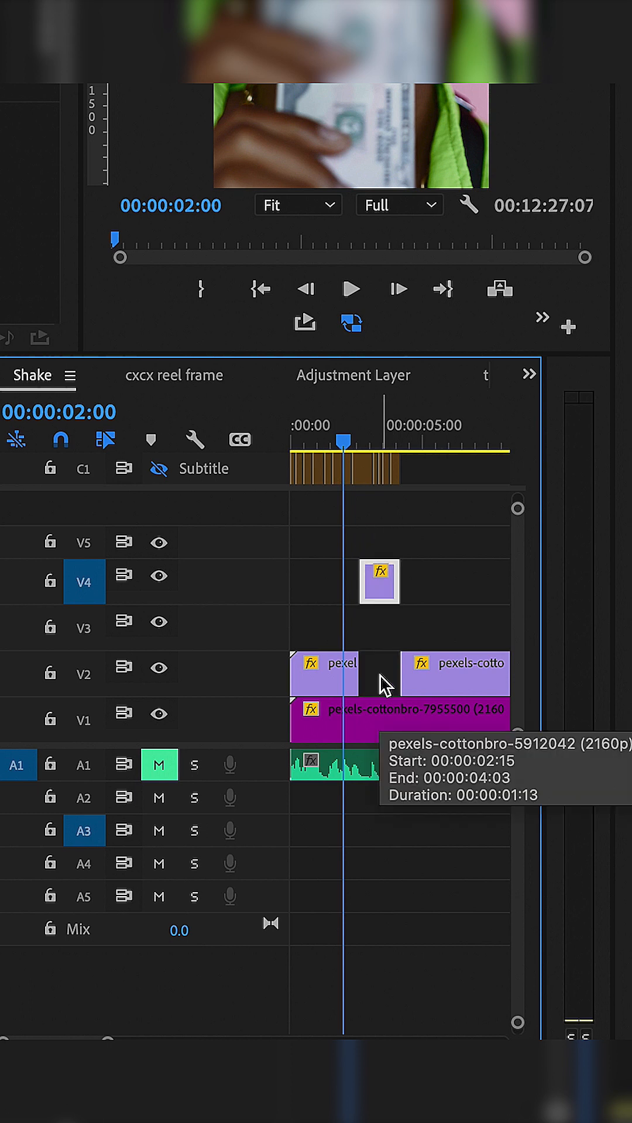
pyautogui.moveTo(385, 685)
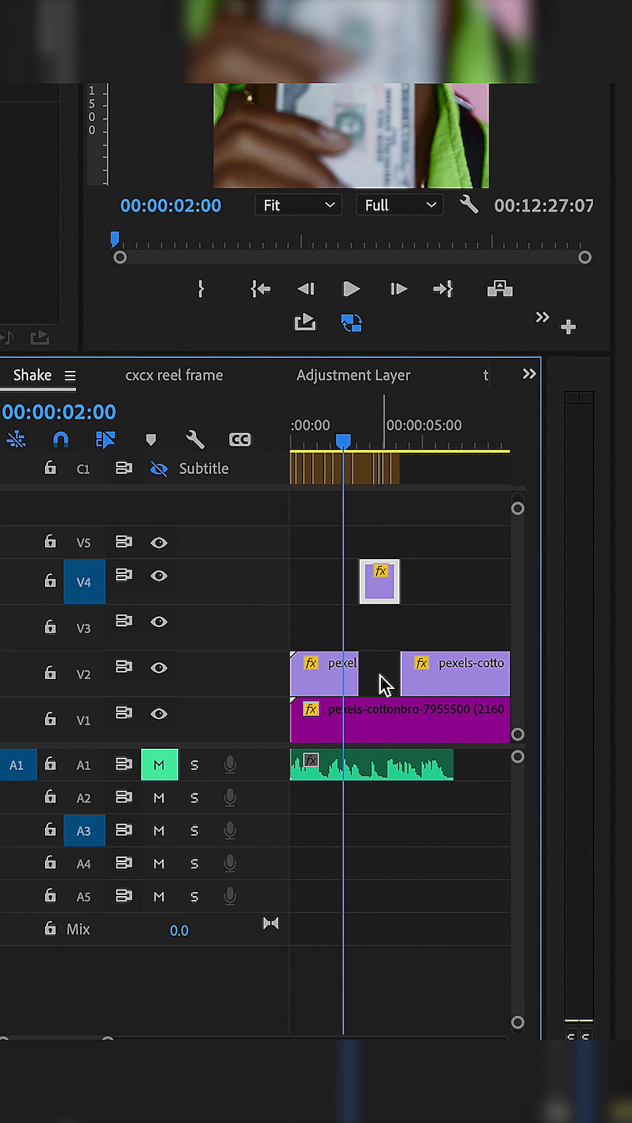
pyautogui.moveTo(377, 673)
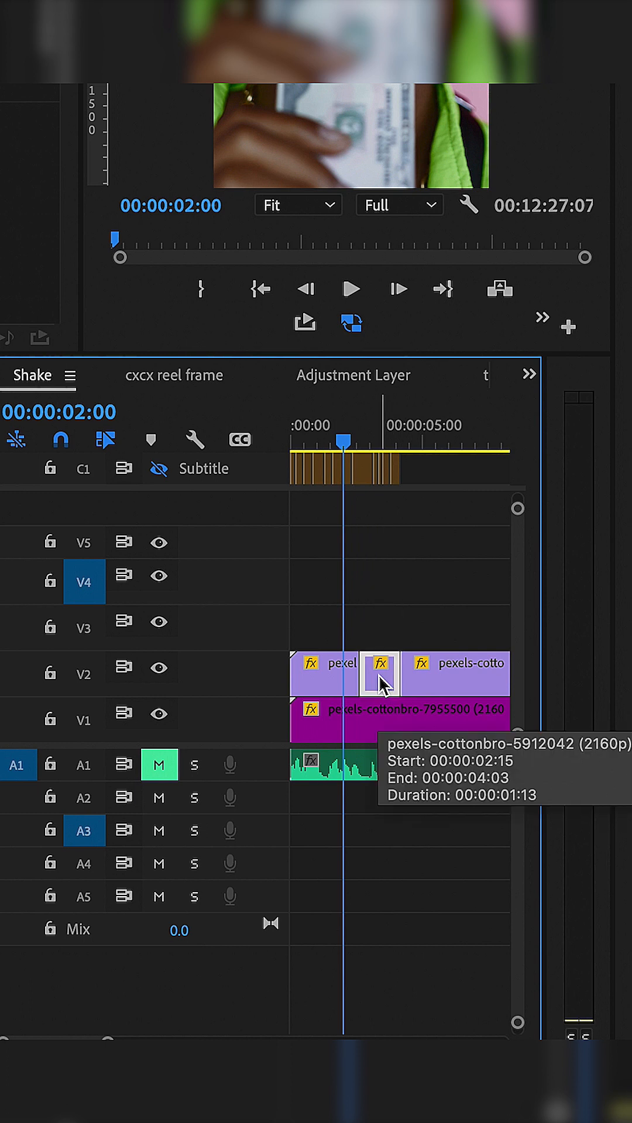